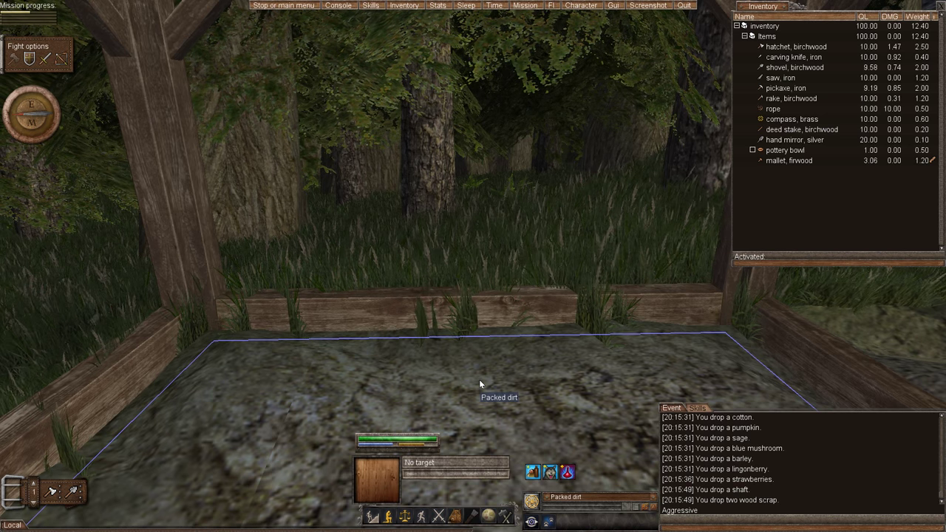
mouse_move(370, 334)
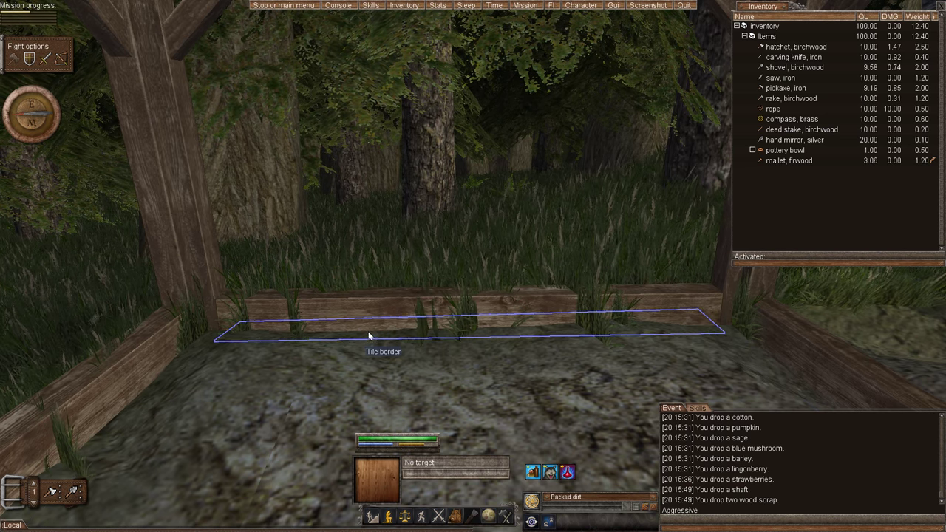
mouse_move(420, 341)
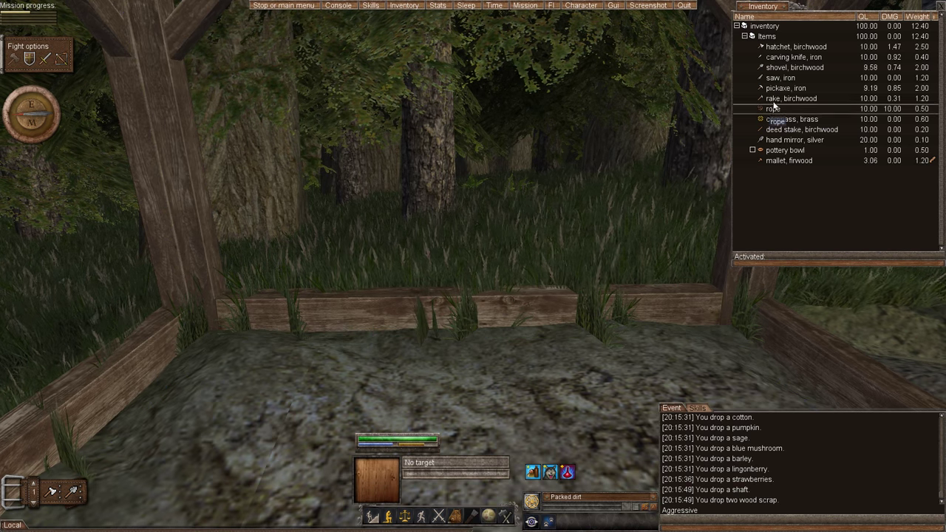
Activate the iron pickaxe from the Inventory window
click(786, 89)
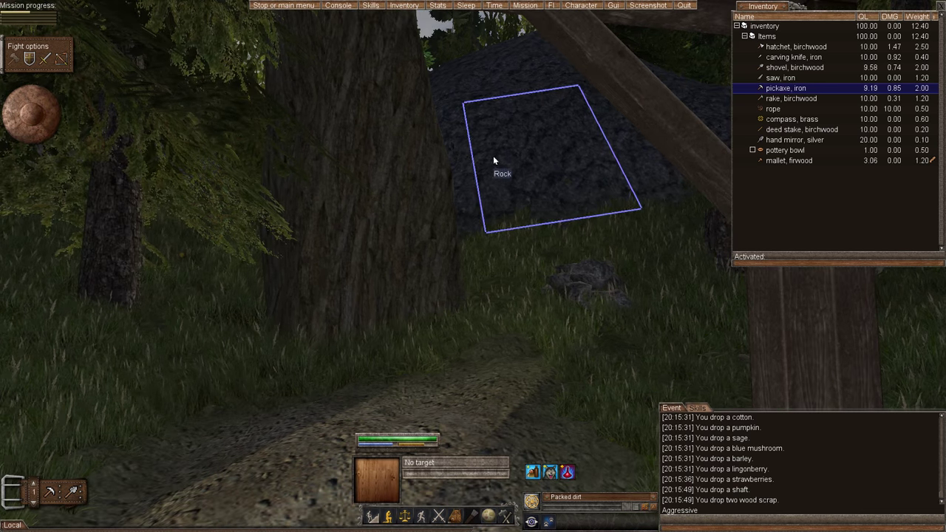
mouse_move(515, 152)
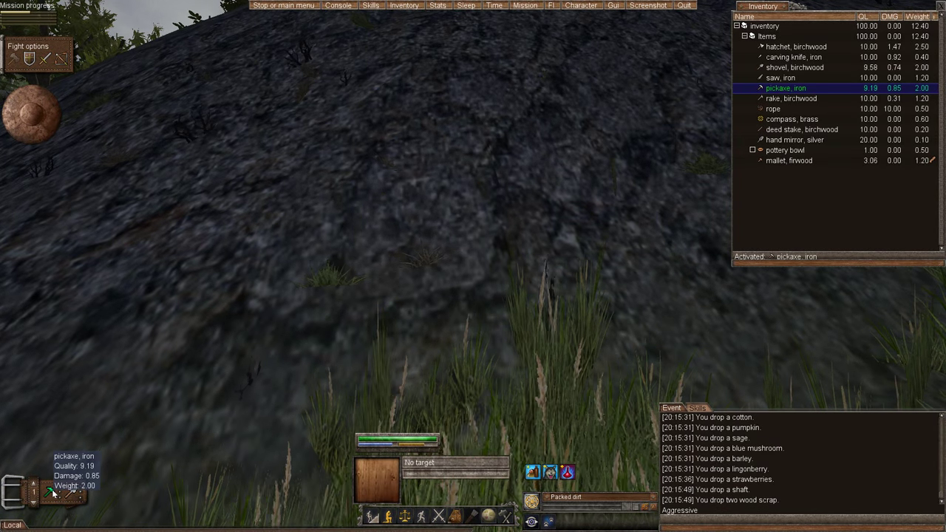
mouse_move(563, 224)
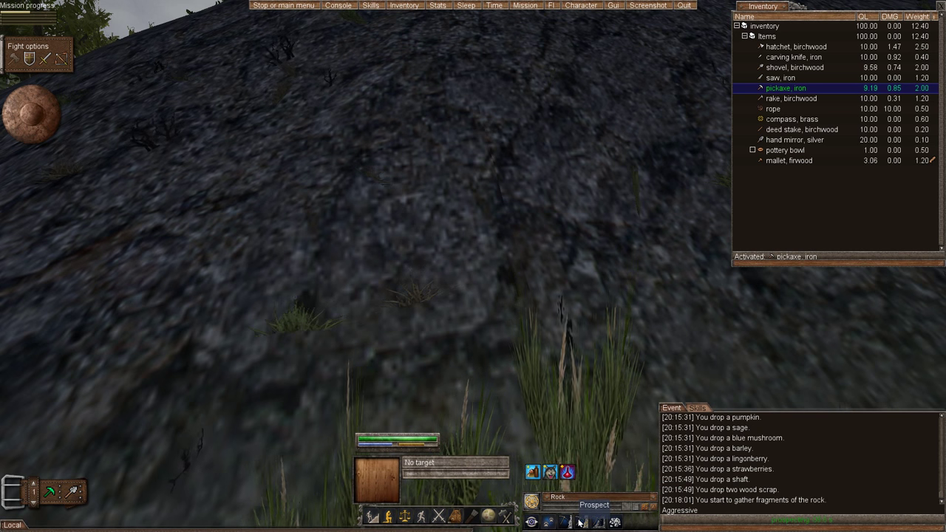
Prospect the rock hillside tile with the pickaxe, finding iron ore nearby
click(594, 505)
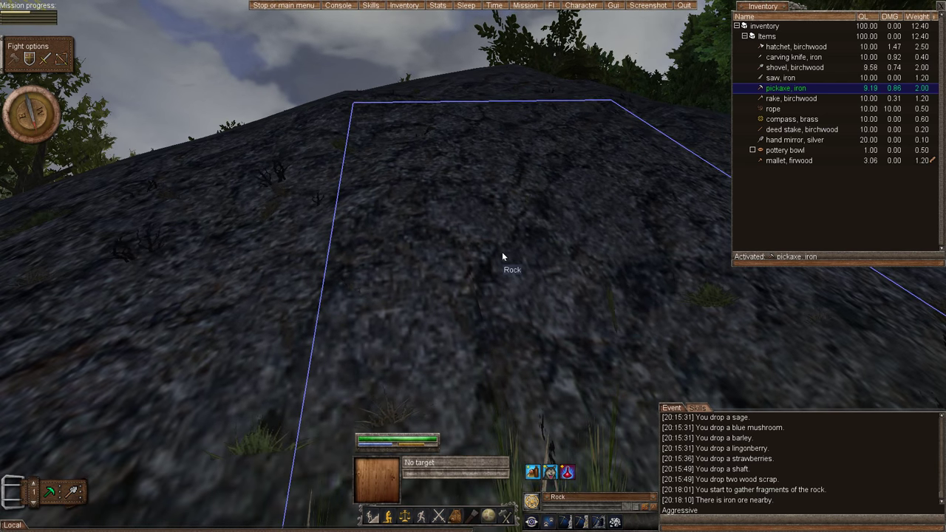
mouse_move(547, 276)
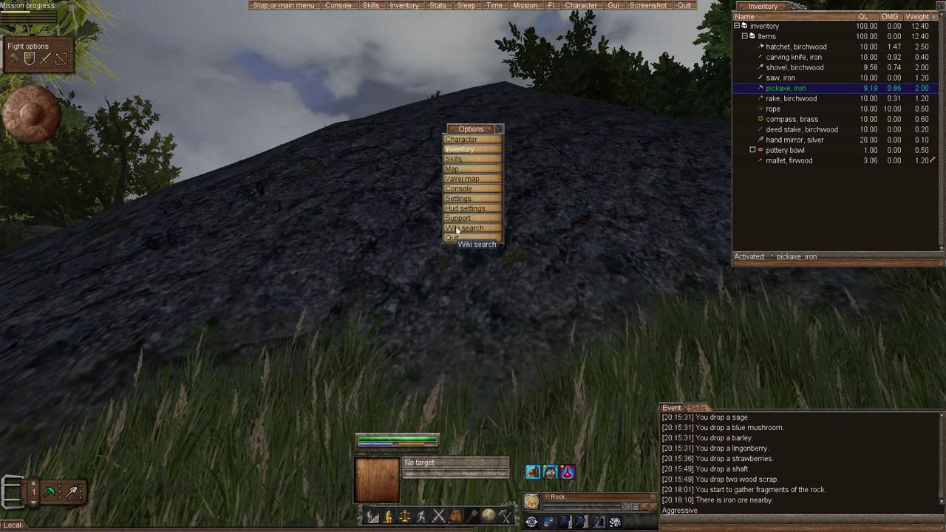
Search the in-game wiki for 'prospecting' and read through the article
click(464, 228)
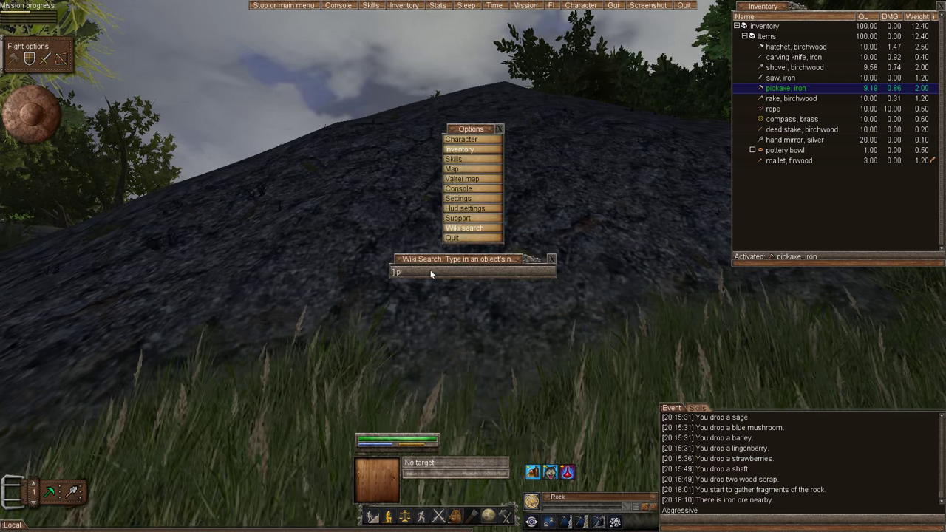
key(Return)
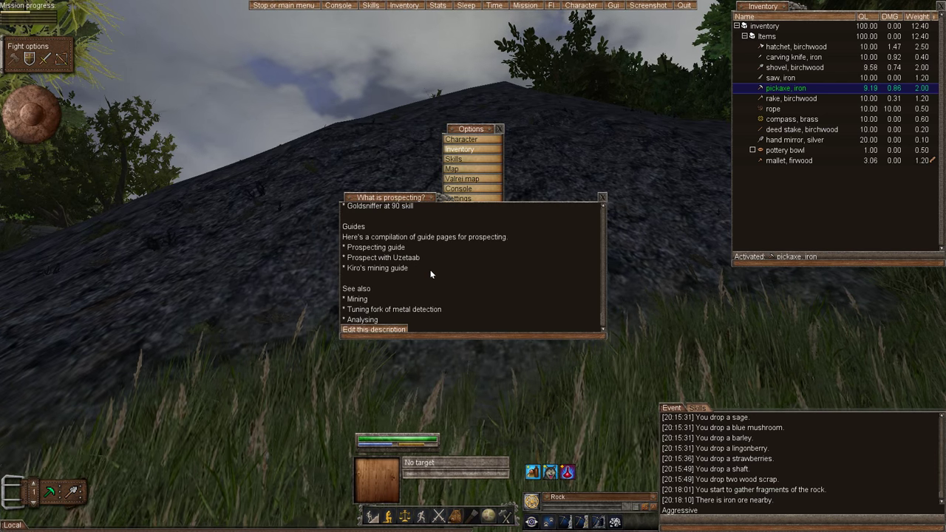
mouse_move(605, 339)
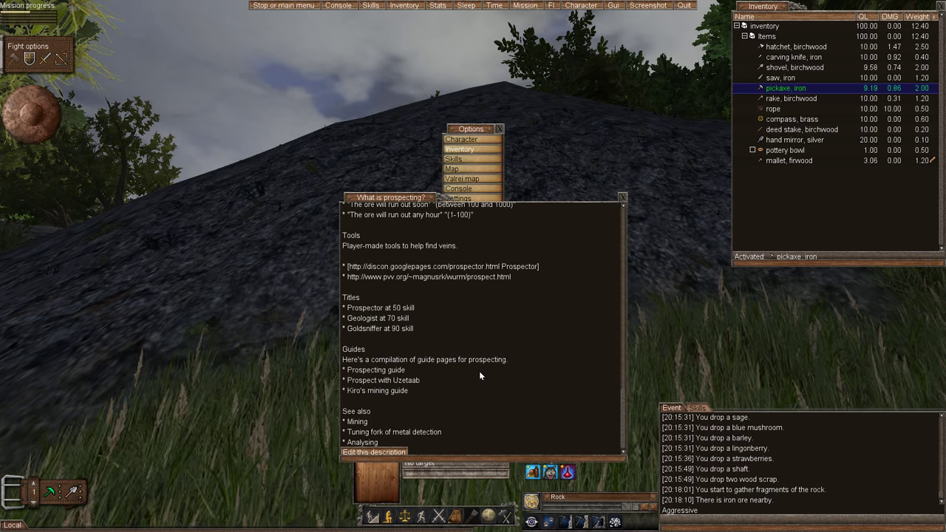
mouse_move(372, 405)
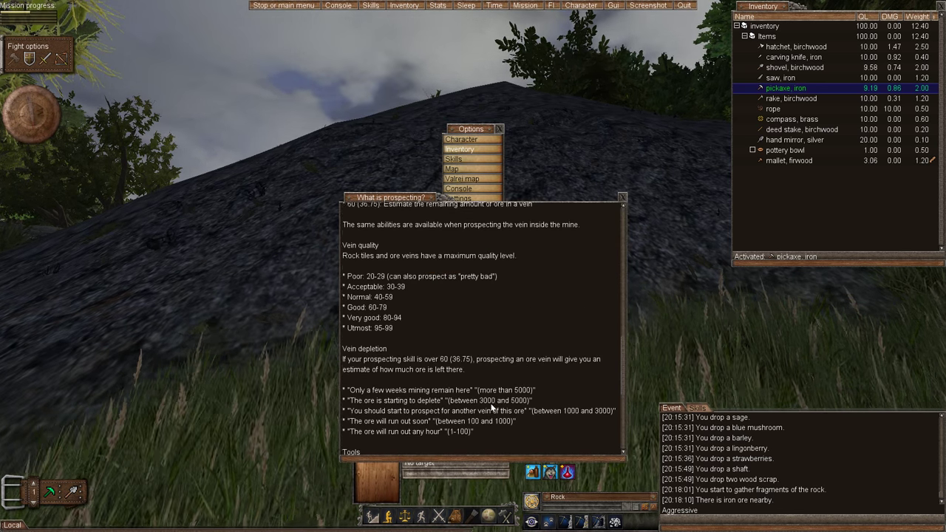
scroll(up, 3)
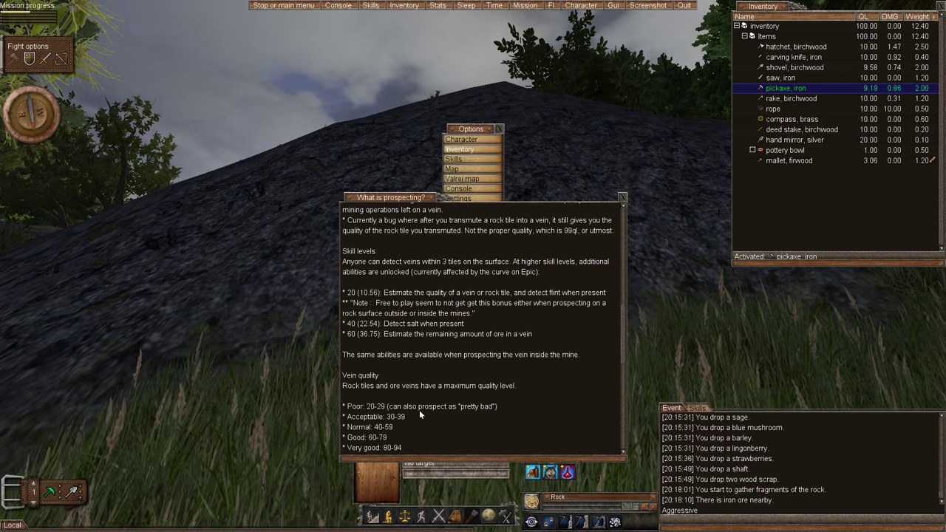
scroll(up, 3)
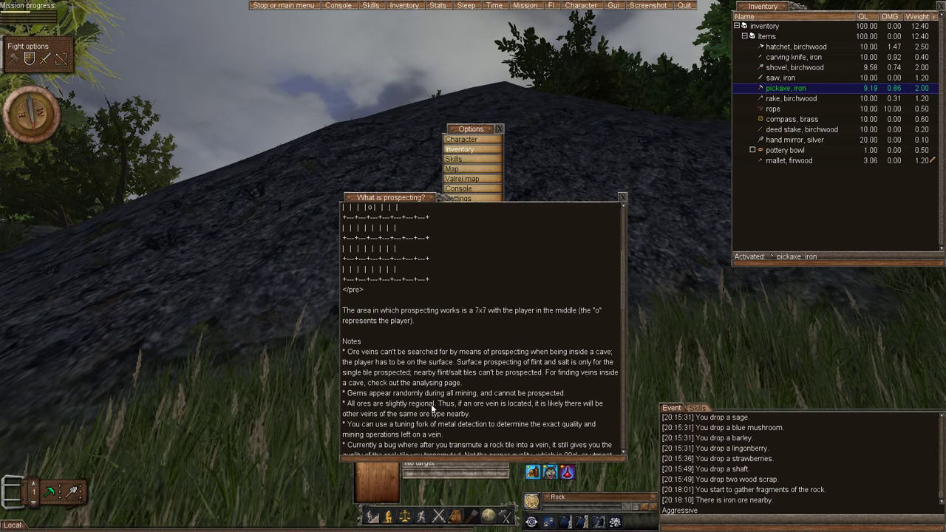
scroll(up, 3)
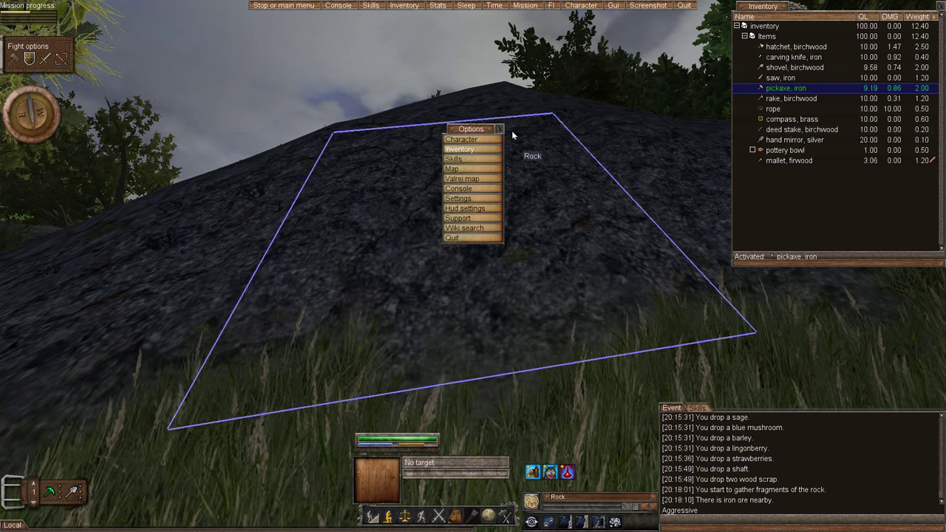
Dismiss the Options menu to return to the game world facing the rock slope
click(500, 129)
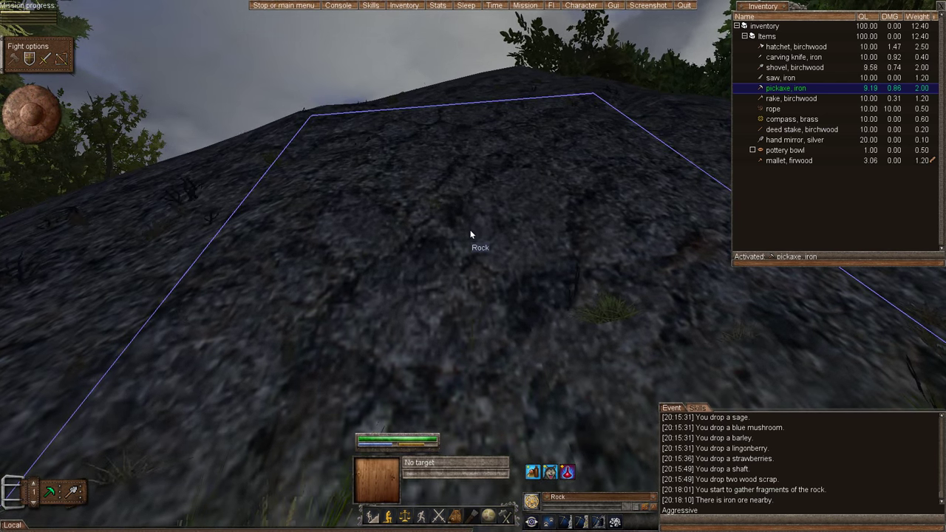
mouse_move(47, 495)
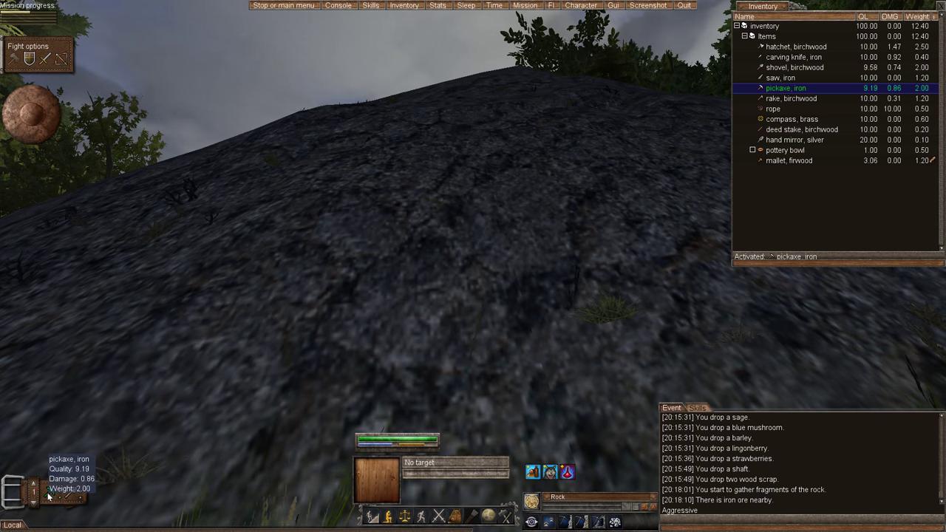
mouse_move(568, 471)
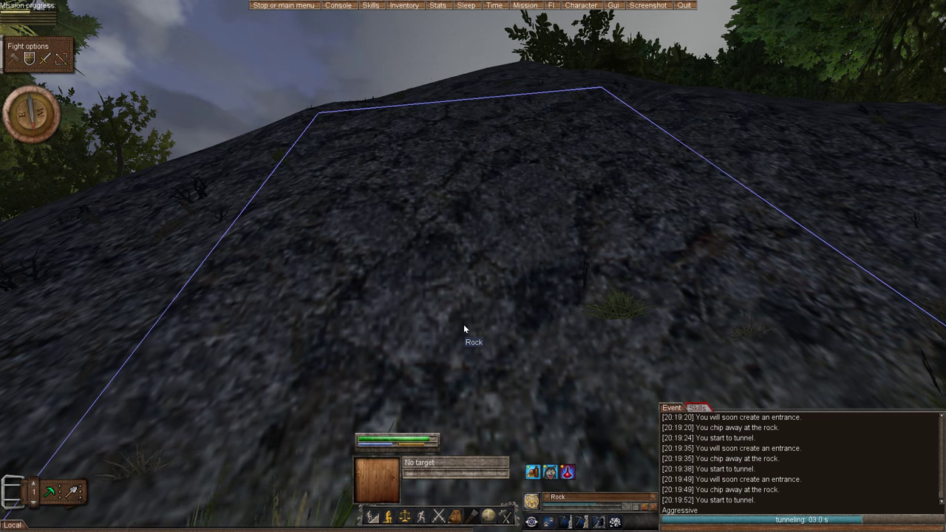
mouse_move(496, 316)
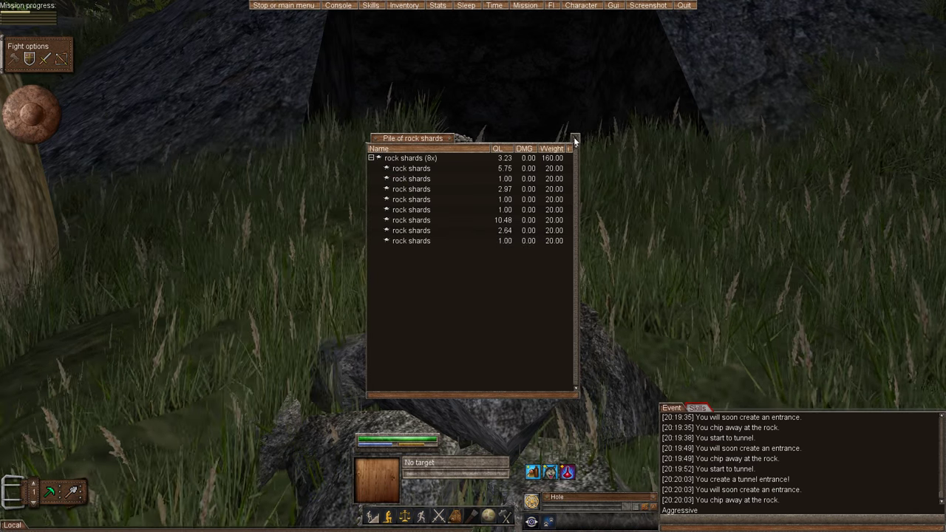
Close the Pile of rock shards window after reviewing the tunnelling output
click(575, 139)
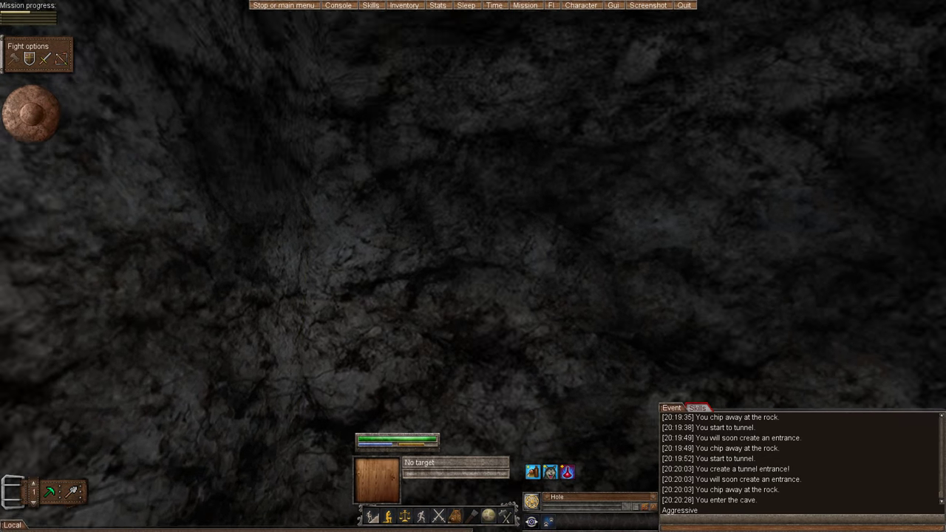
mouse_move(565, 417)
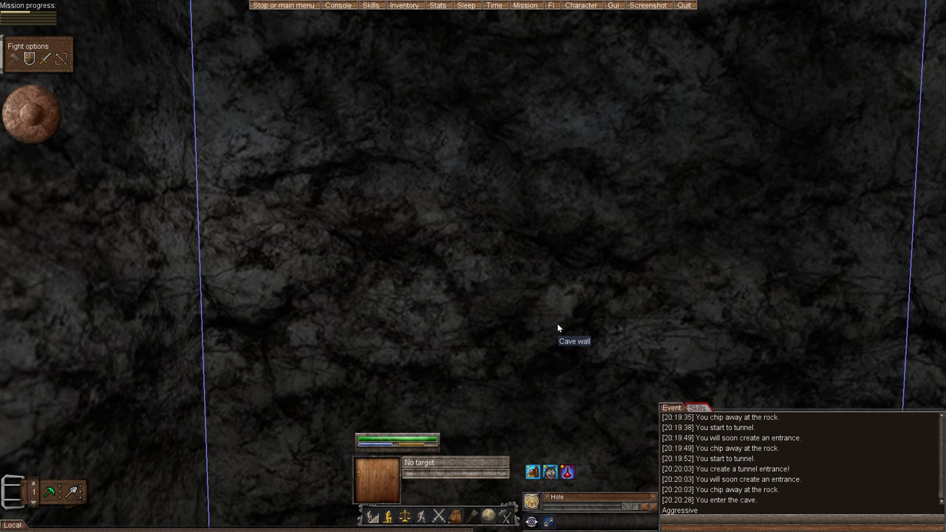
mouse_move(510, 282)
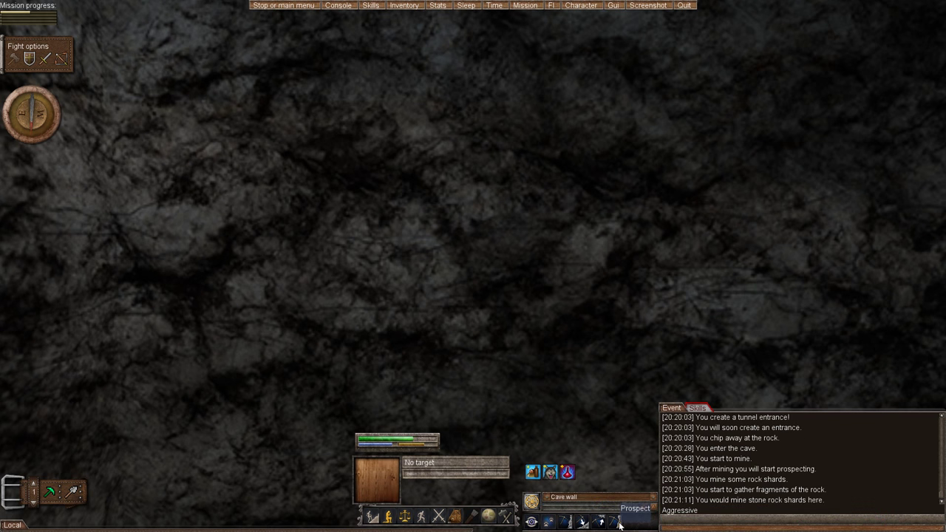
mouse_move(556, 383)
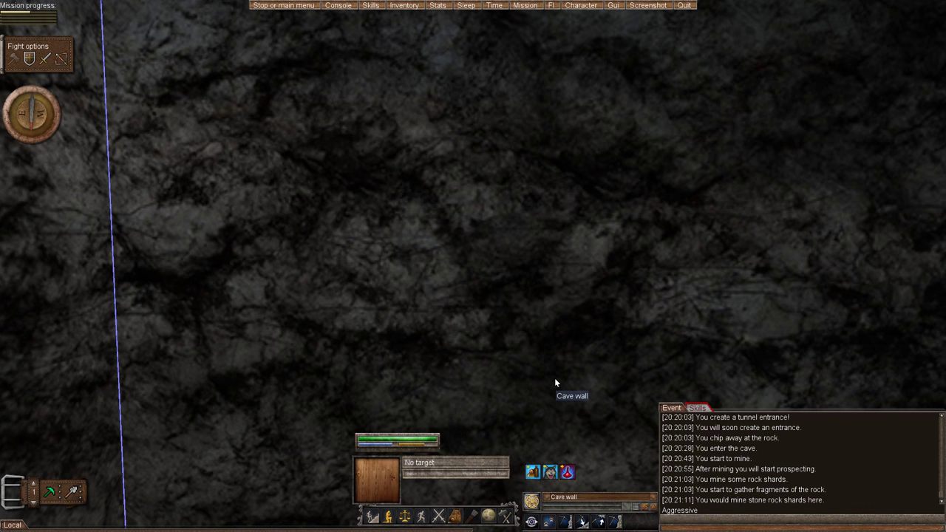
mouse_move(562, 358)
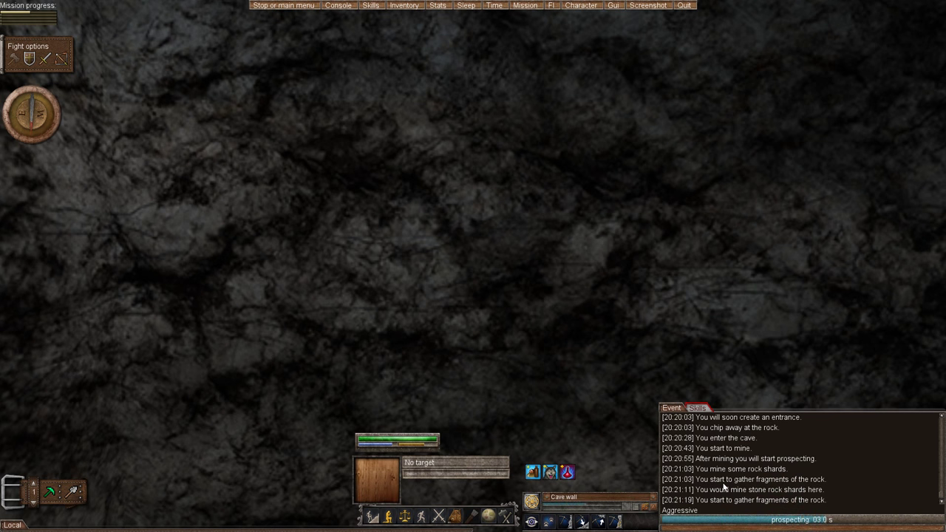
Check the Skills log for mining and prospecting gains, then return to Event messages
click(694, 408)
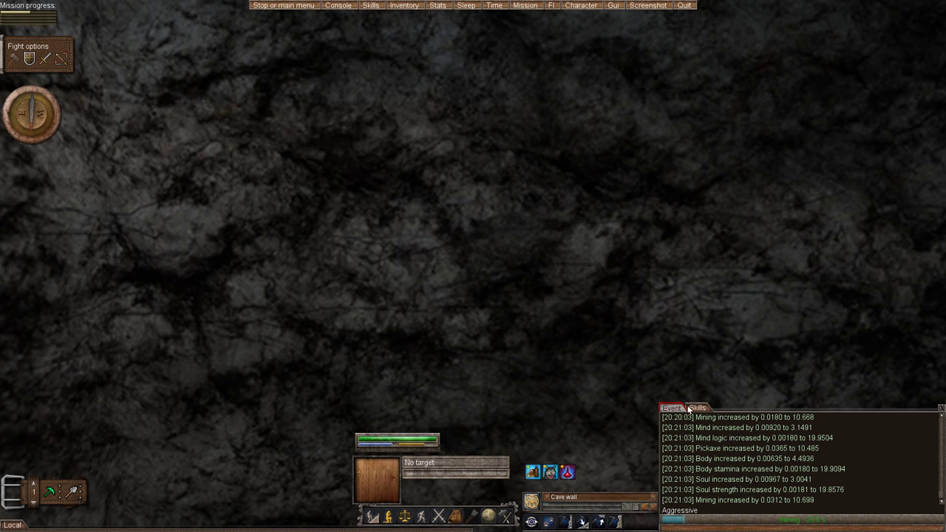
click(671, 408)
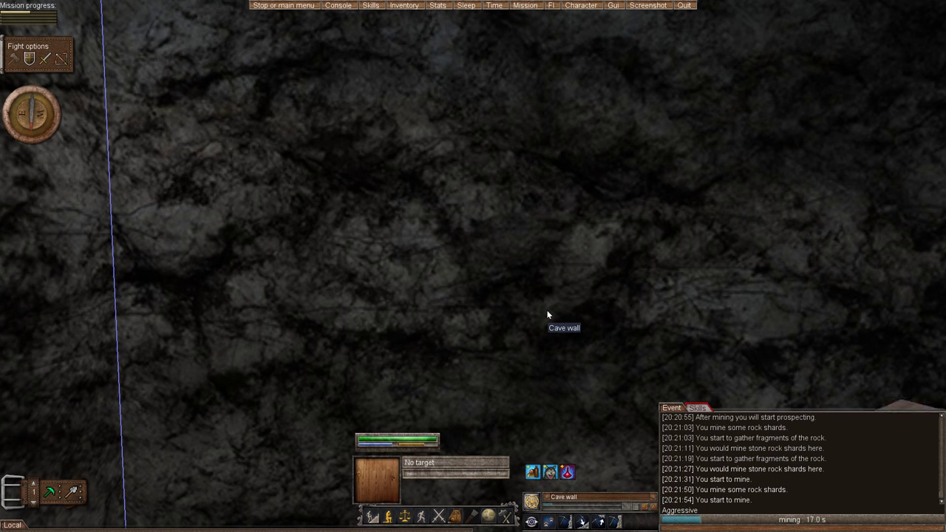
mouse_move(565, 294)
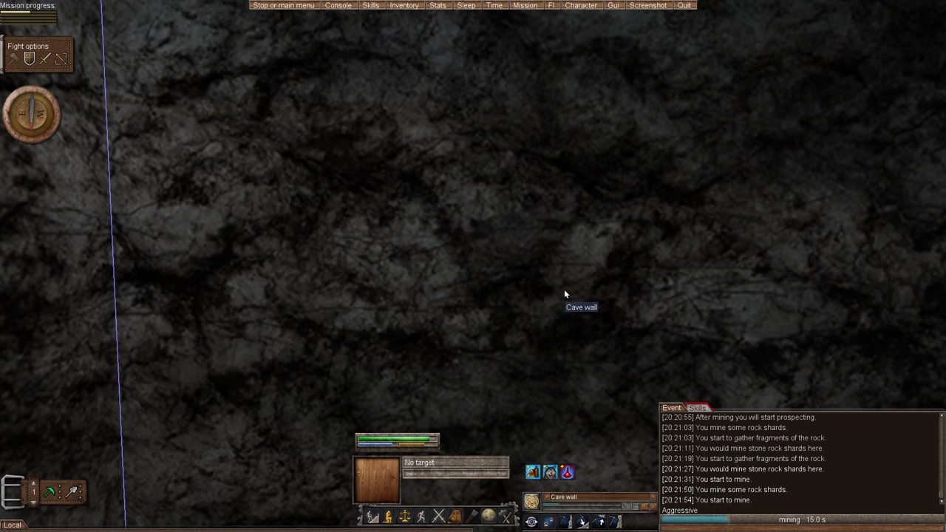